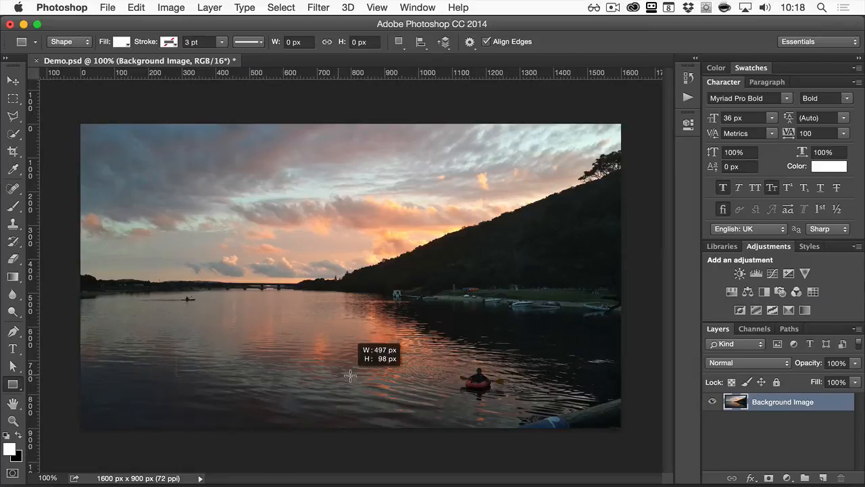
Step: Draw a white rectangle shape, about 663 by 158 px, over the lower-left lake area
{"action": "left_click_drag", "start_coordinate": [177, 346], "coordinate": [399, 395]}
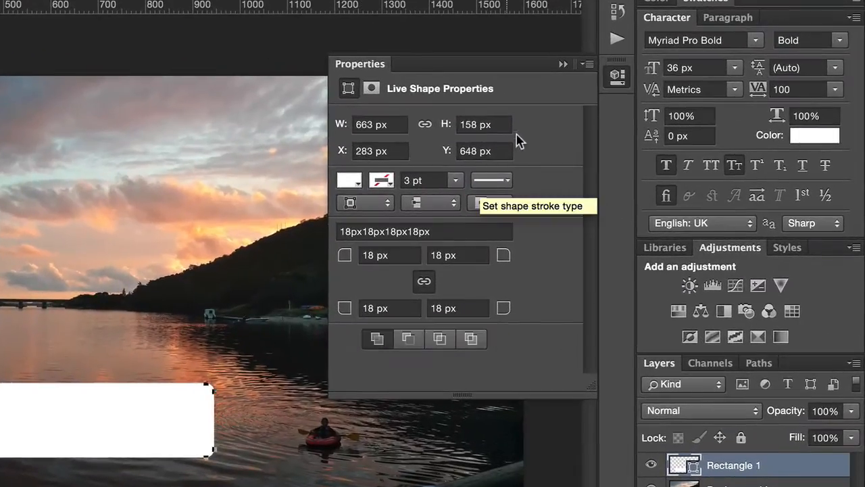
Step: Uncheck Show Properties on Shape Creation, then redraw a 733 by 150 px white rectangle
{"action": "left_click", "coordinate": [587, 65]}
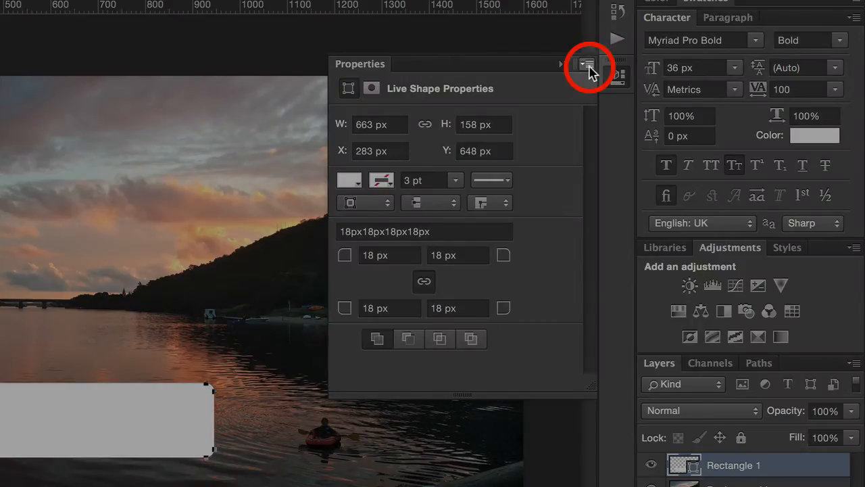
{"action": "left_click", "coordinate": [585, 65]}
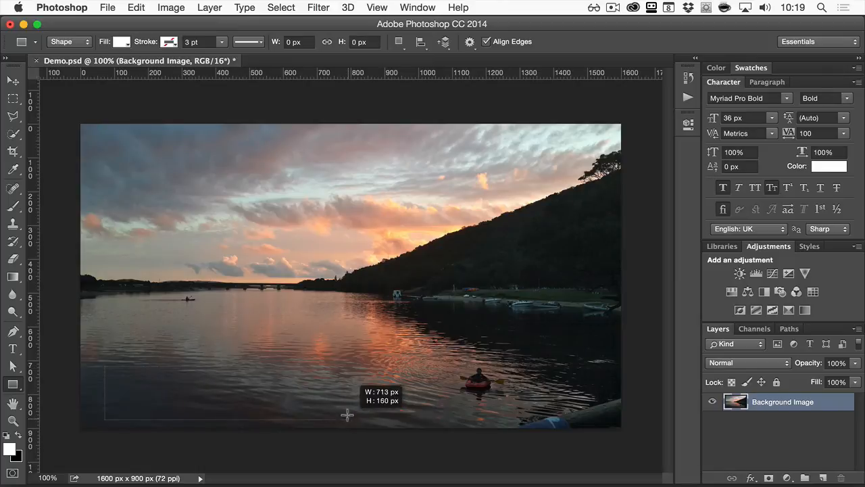
{"action": "left_click_drag", "start_coordinate": [106, 368], "coordinate": [350, 413]}
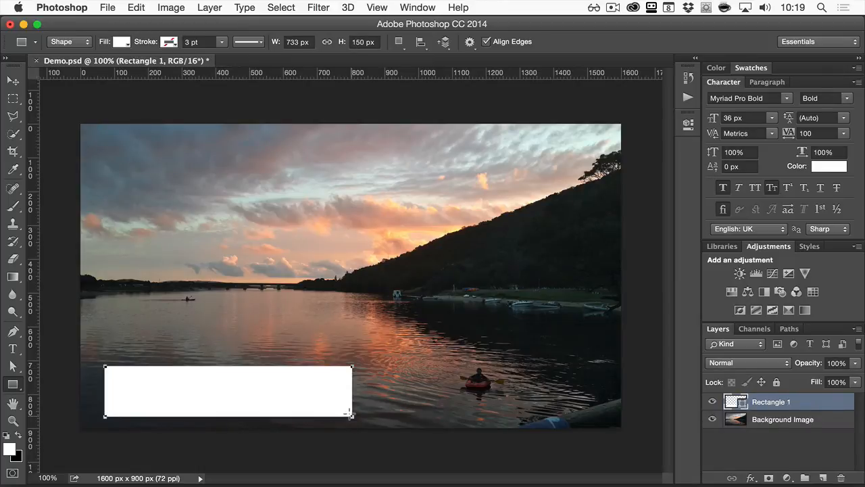